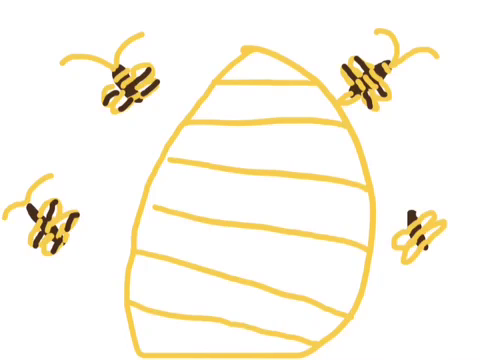
Draw a short yellow line from the hive's right edge to the lower-right bee.
drag(372, 212, 410, 215)
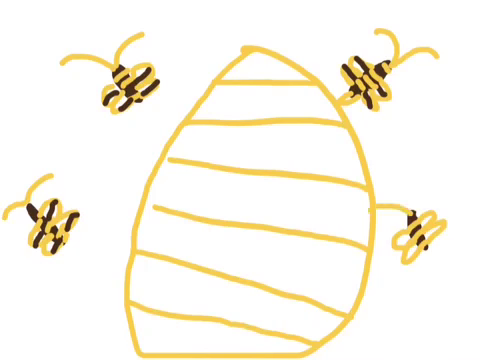